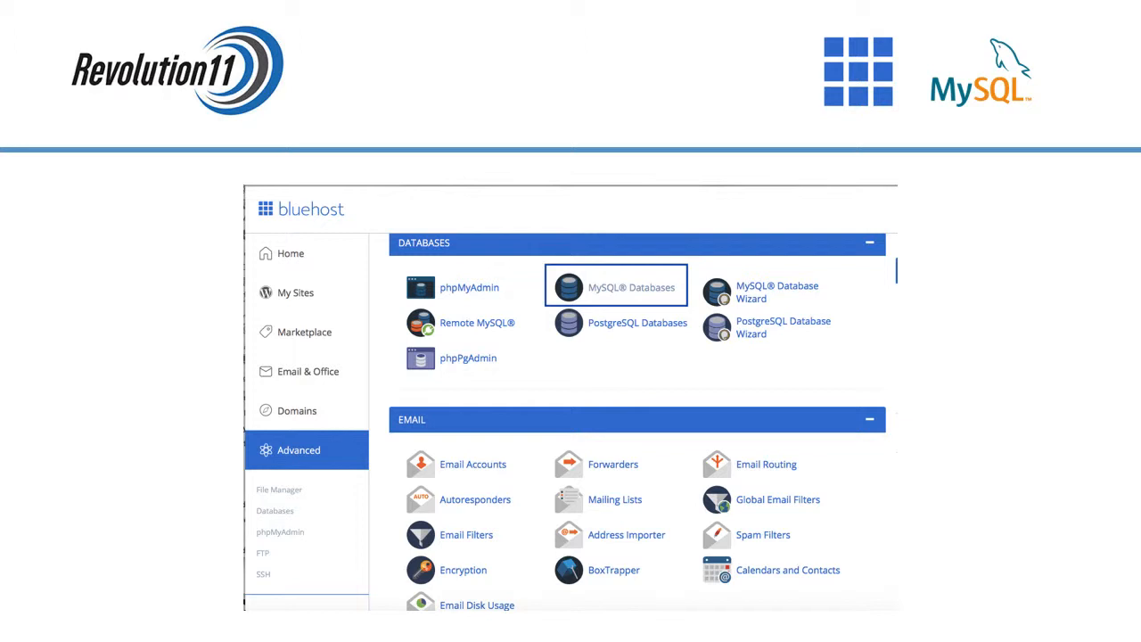
Create a new MySQL database named buttonEvent from the MySQL Databases page.
{"action": "left_click", "coordinate": [616, 287]}
{"action": "type", "text": "buttonE"}
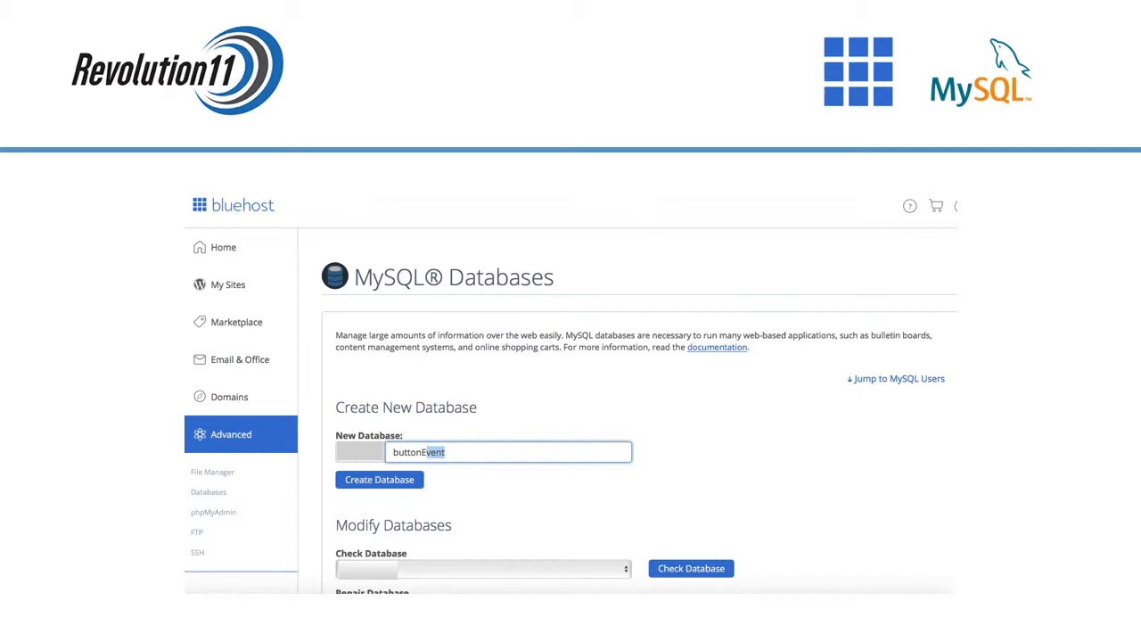
{"action": "left_click", "coordinate": [378, 480]}
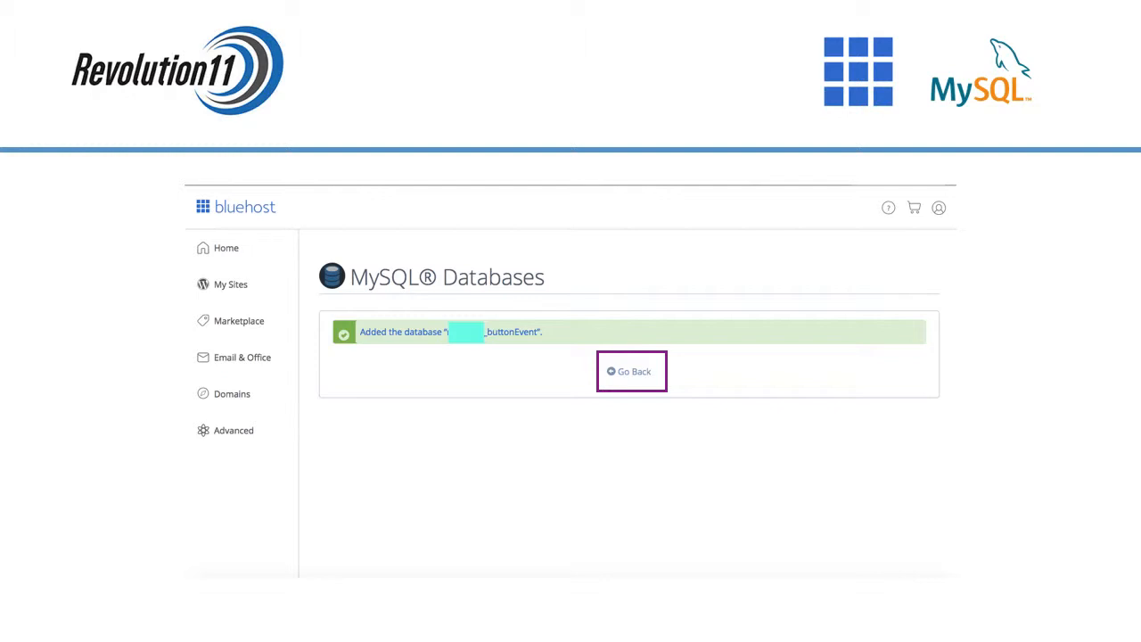
Create a MySQL user named dev with a strong password.
{"action": "left_click", "coordinate": [632, 371]}
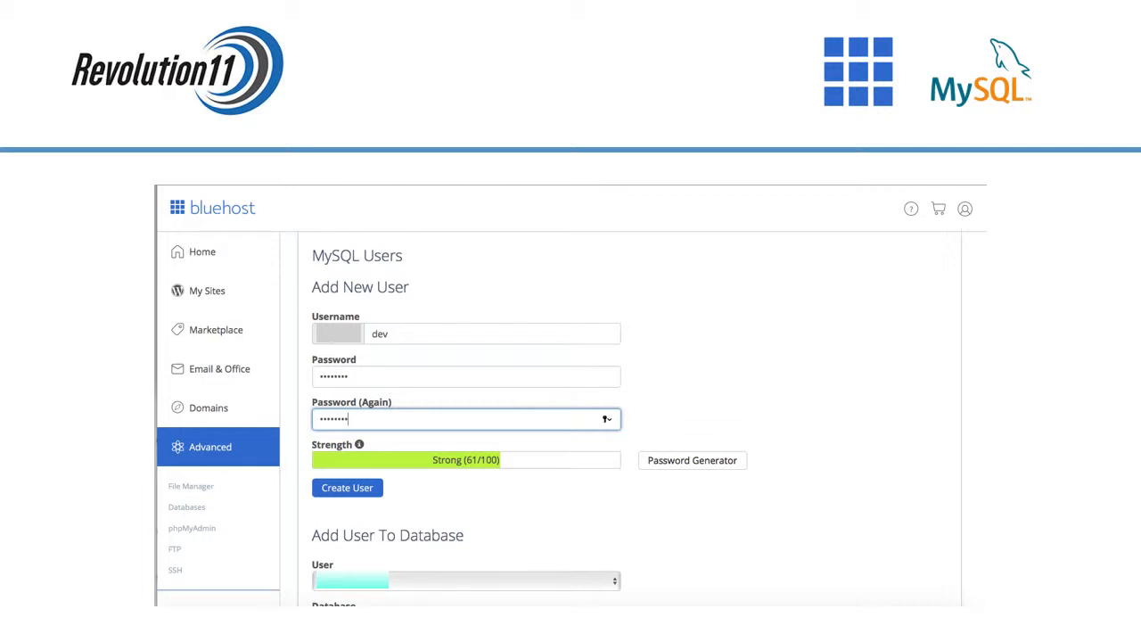
{"action": "left_click", "coordinate": [346, 489]}
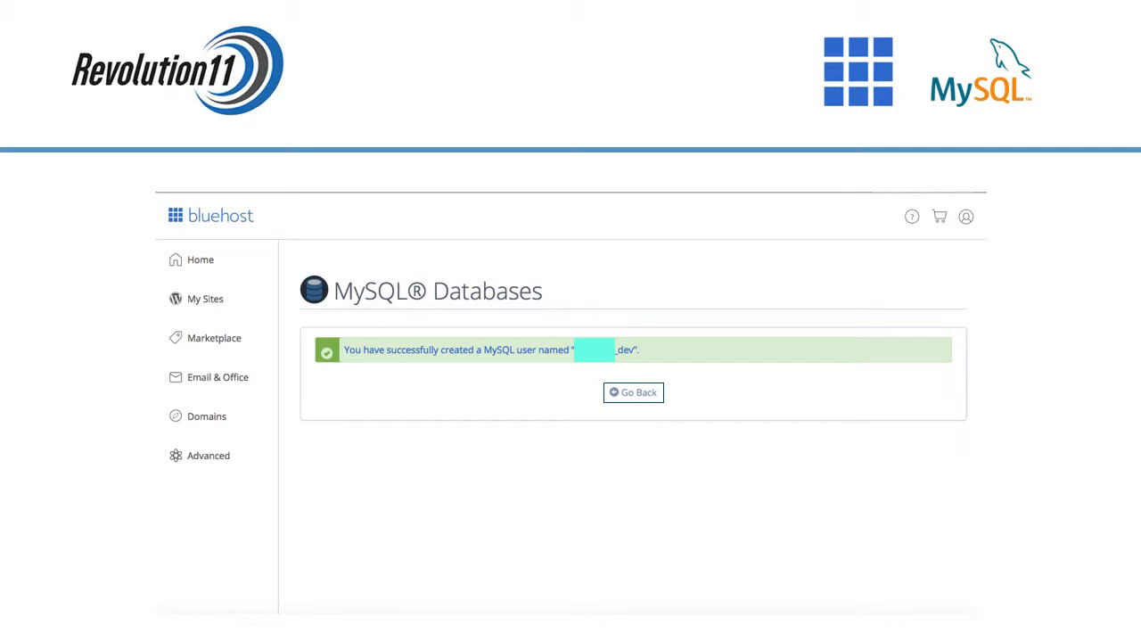
Add the dev user to the buttonEvent database.
{"action": "left_click", "coordinate": [633, 392]}
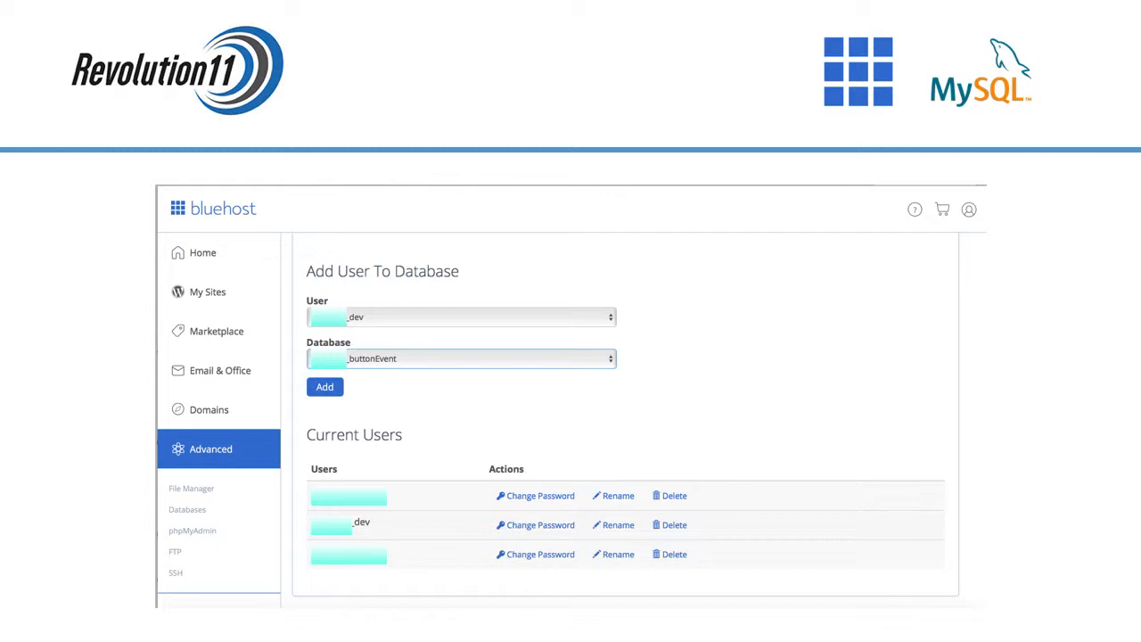
{"action": "left_click", "coordinate": [325, 385]}
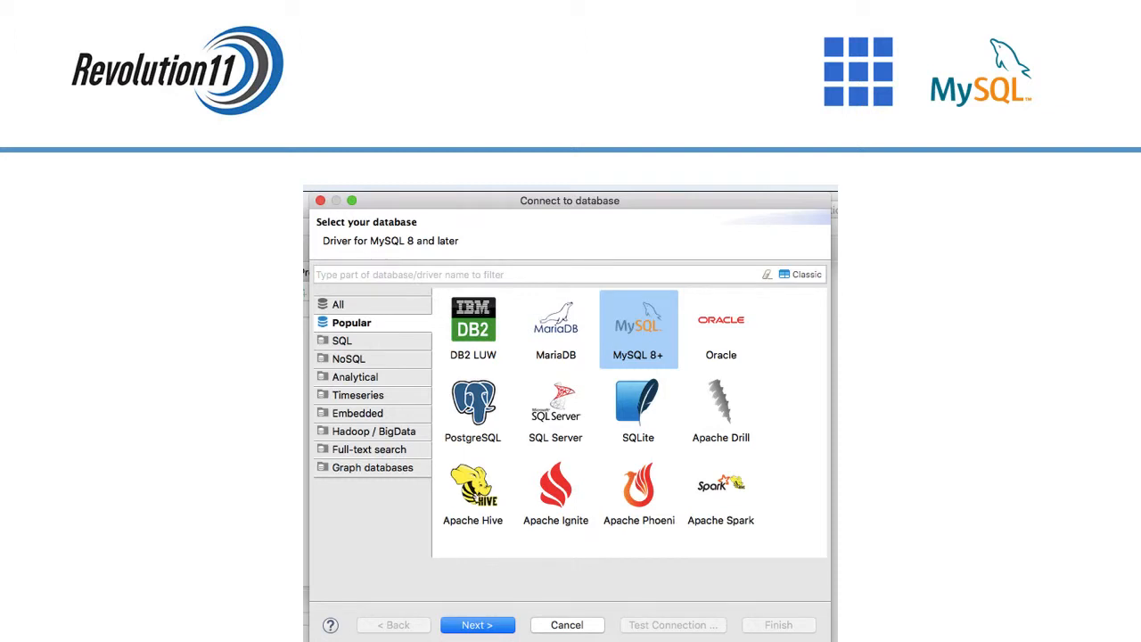
Continue to the MySQL 8+ connection settings and trigger the missing-driver prompt.
{"action": "left_click", "coordinate": [478, 624]}
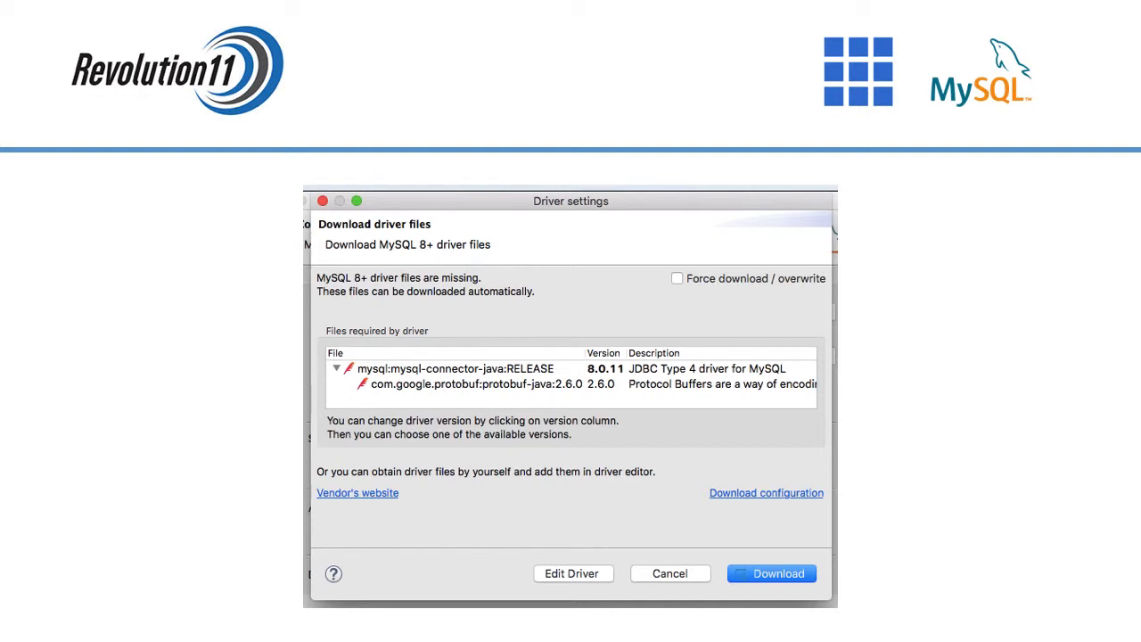
Download the MySQL connector 8.0.11 and protobuf 2.6.0 drivers and finish the buttonEvent connection.
{"action": "left_click", "coordinate": [770, 574]}
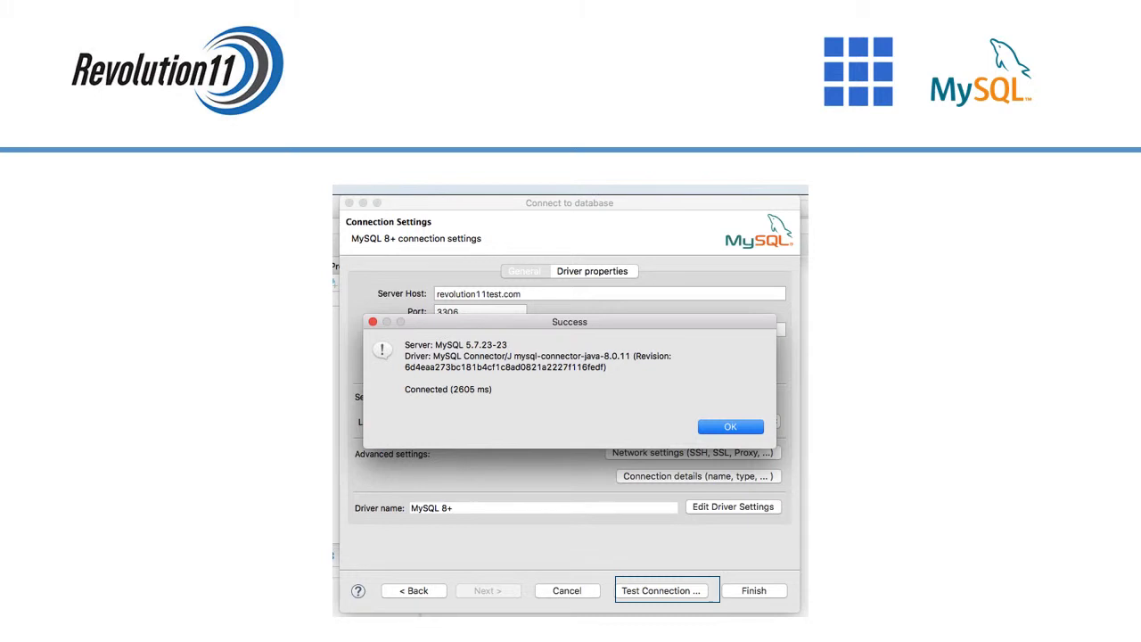
{"action": "left_click", "coordinate": [731, 427]}
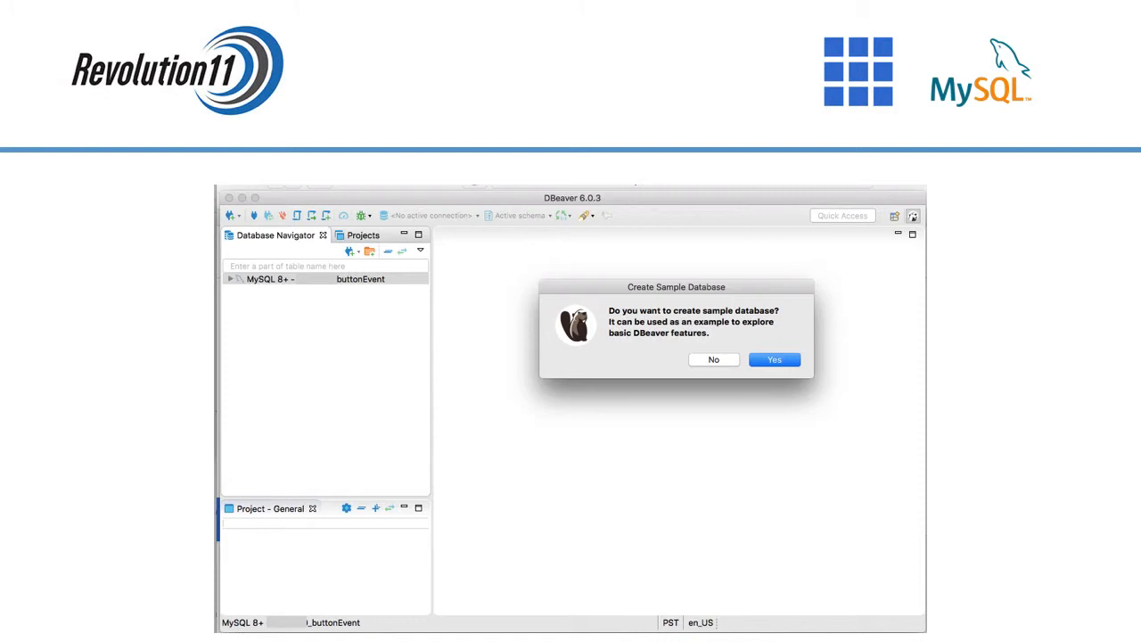
{"action": "left_click", "coordinate": [774, 360]}
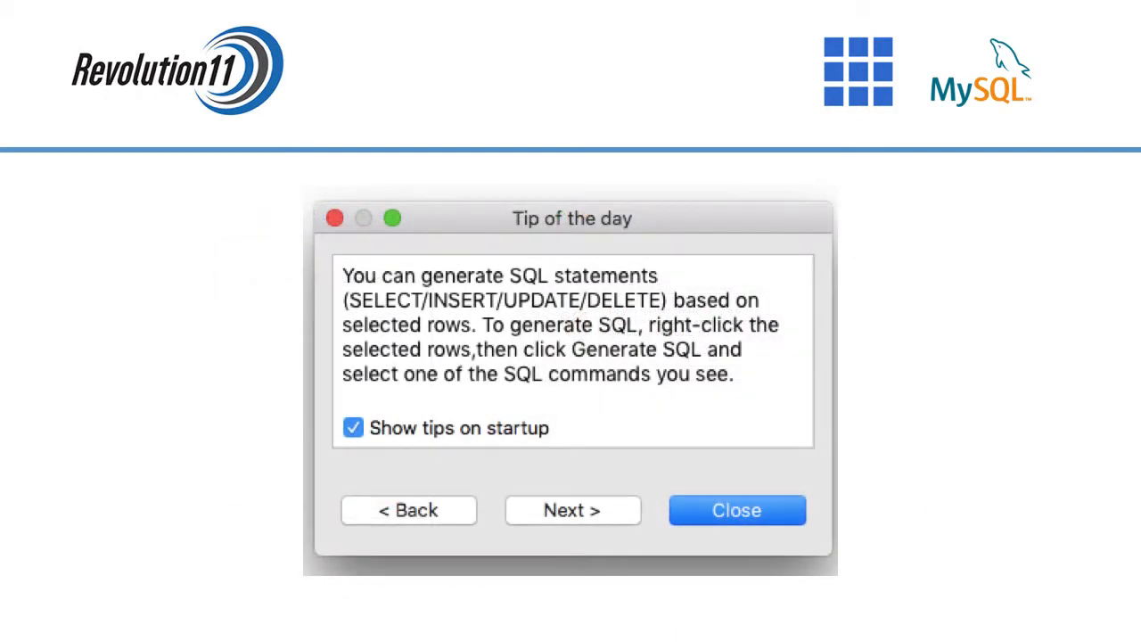
Dismiss the Tip of the day so the buttonEvent connection is visible.
{"action": "left_click", "coordinate": [737, 510]}
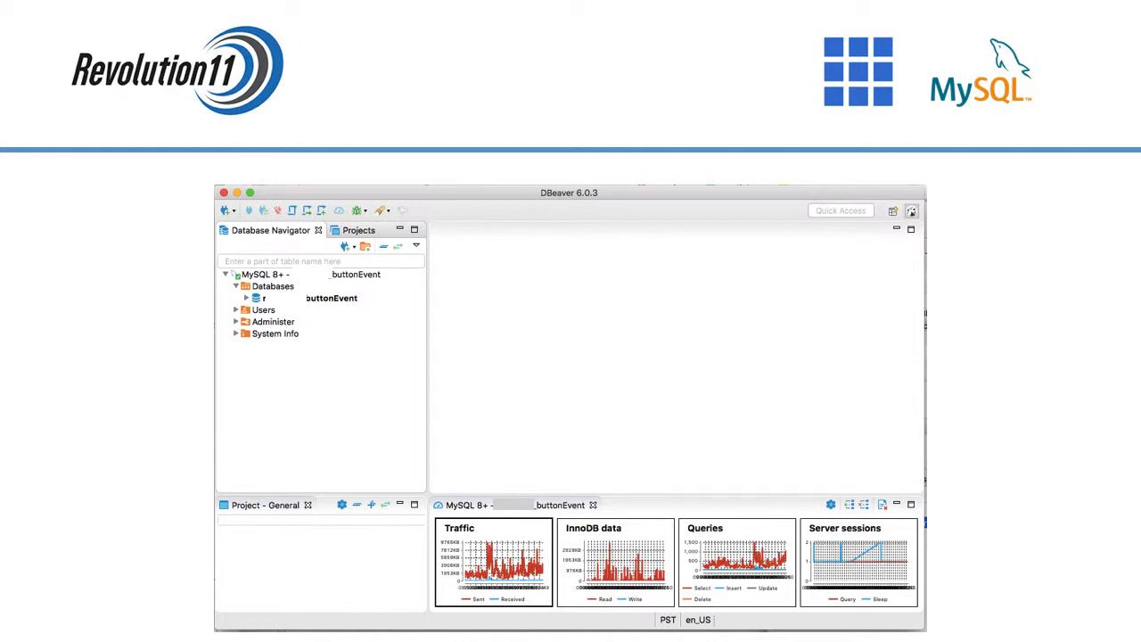
Create a new table under the buttonEvent database from its context menu.
{"action": "right_click", "coordinate": [267, 303]}
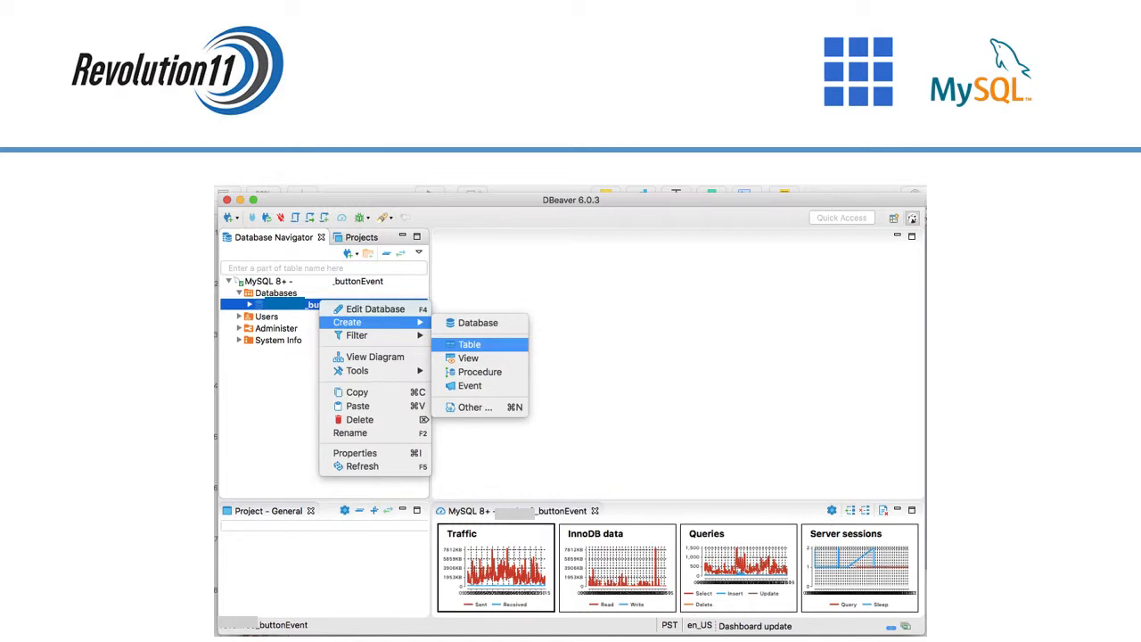
{"action": "left_click", "coordinate": [469, 344]}
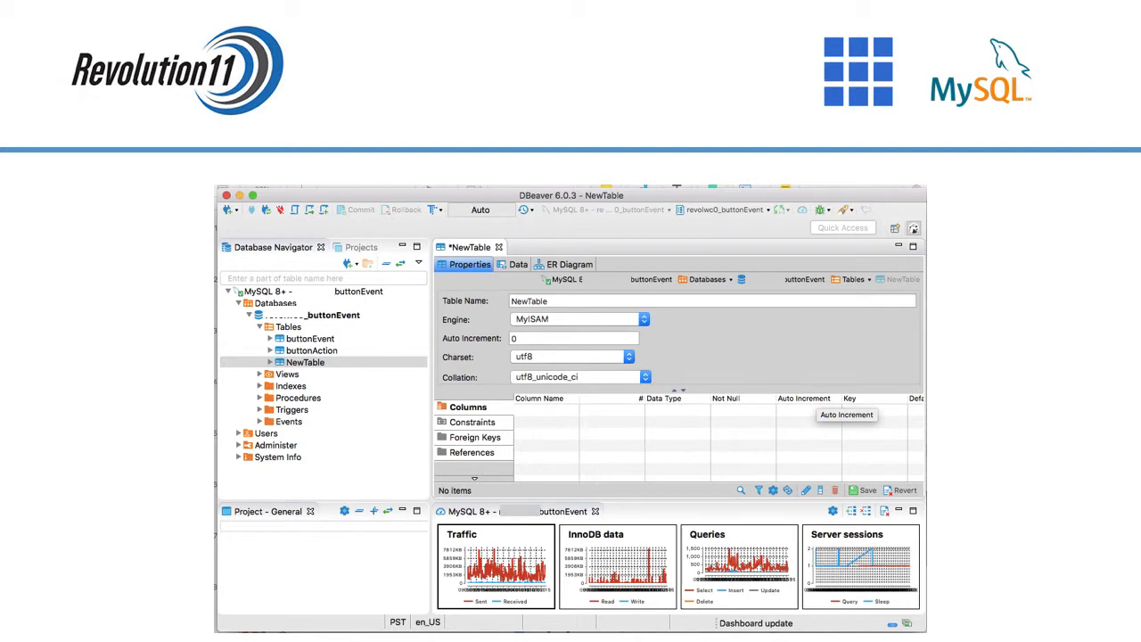
Add columns id (INT, Not Null, Auto Increment) and buttonJSON (TEXT) to buttonEventDemo.
{"action": "right_click", "coordinate": [318, 358]}
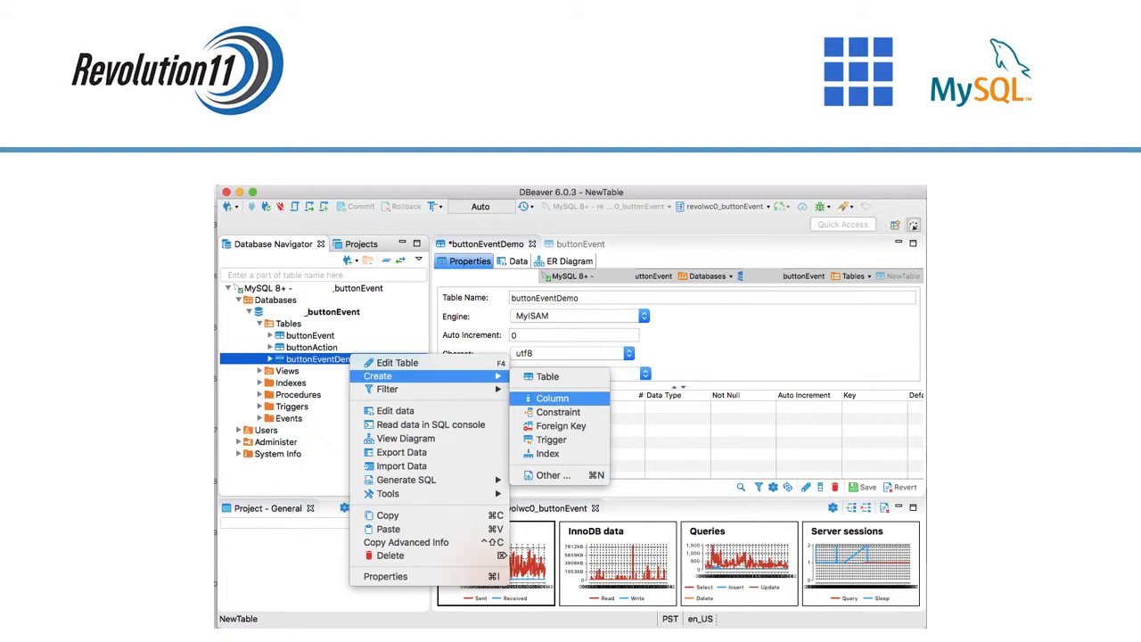
{"action": "left_click", "coordinate": [553, 398]}
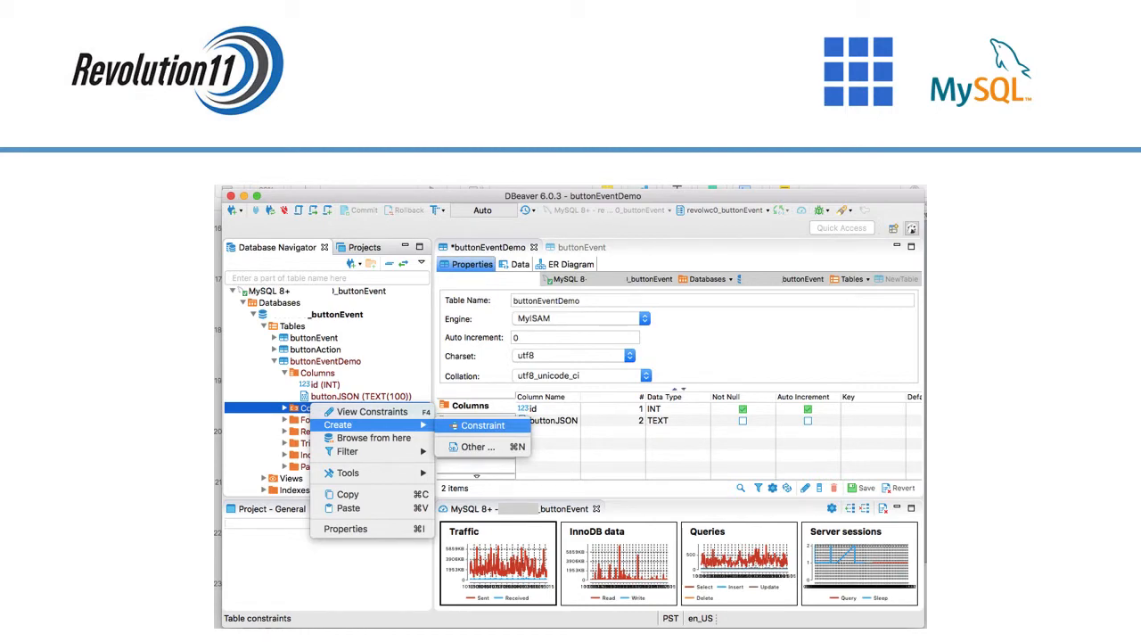
Add a PRIMARY KEY constraint on the id column.
{"action": "left_click", "coordinate": [482, 425]}
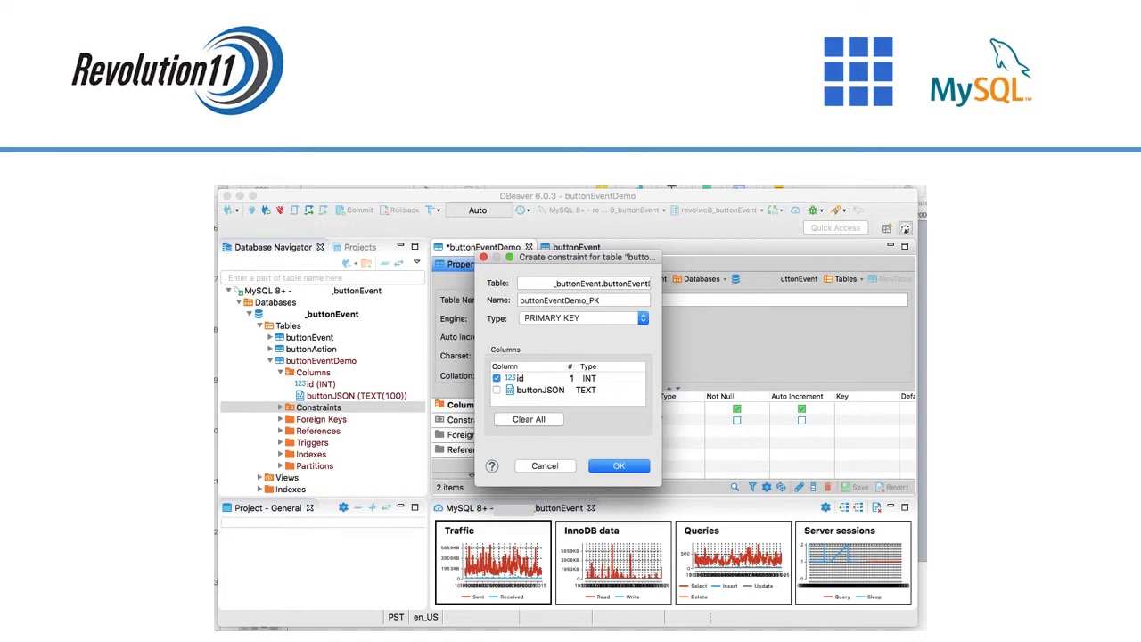
{"action": "left_click", "coordinate": [619, 466]}
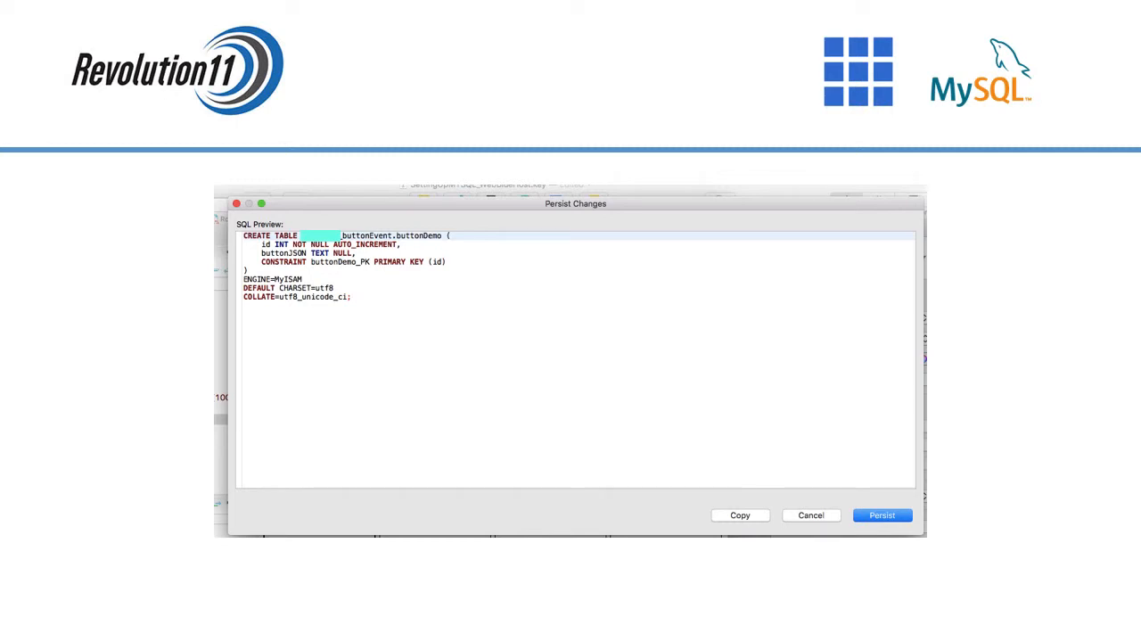
Persist the buttonEventDemo CREATE TABLE script to the hosted MySQL database.
{"action": "left_click", "coordinate": [881, 514]}
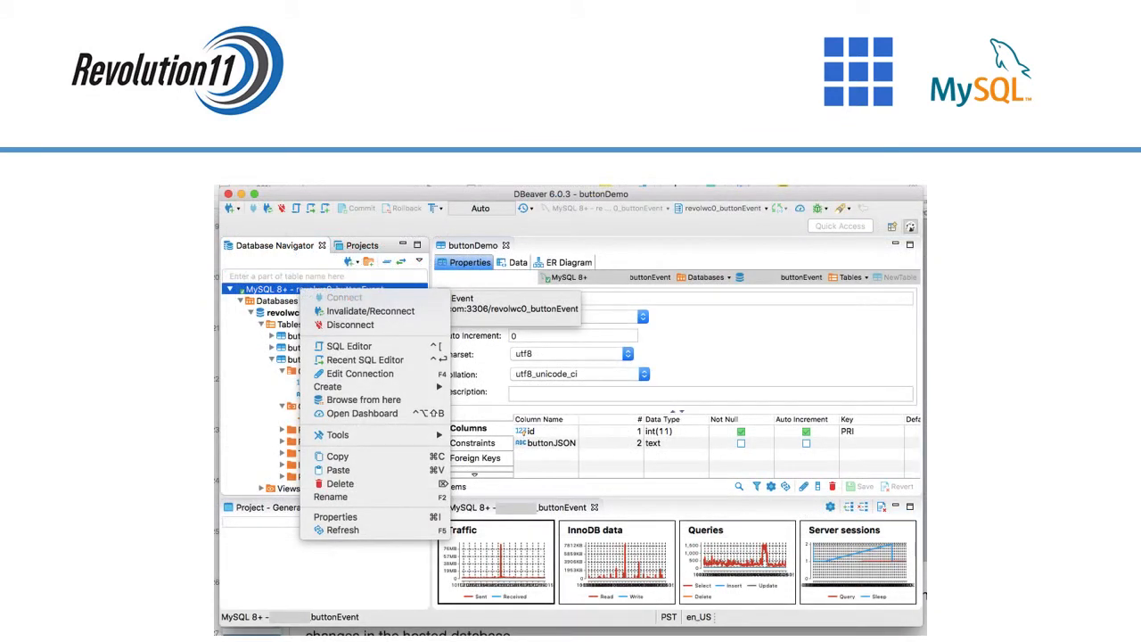